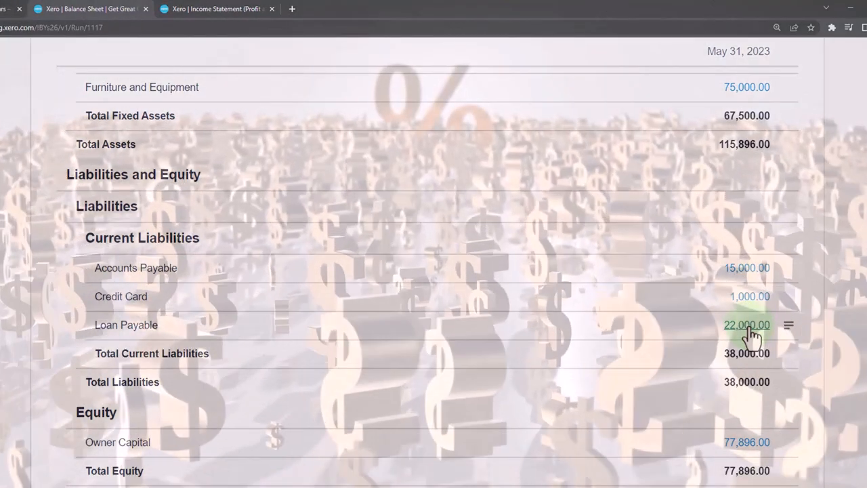
click(748, 325)
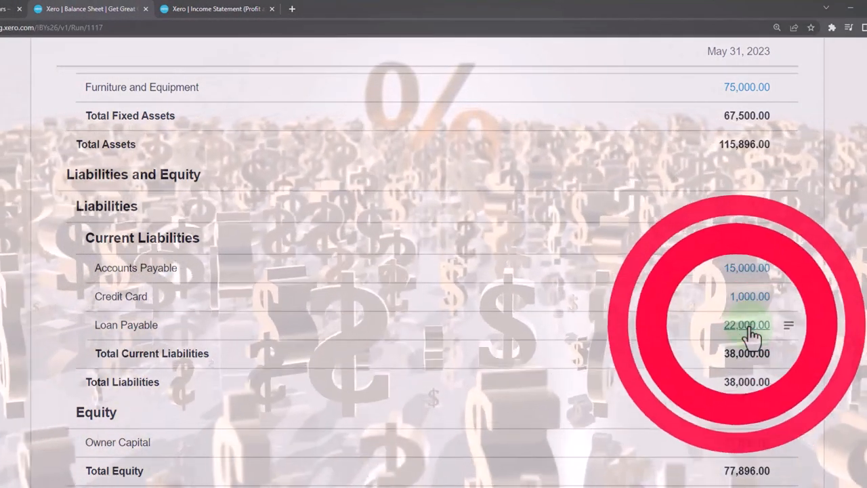
scroll(down, 3)
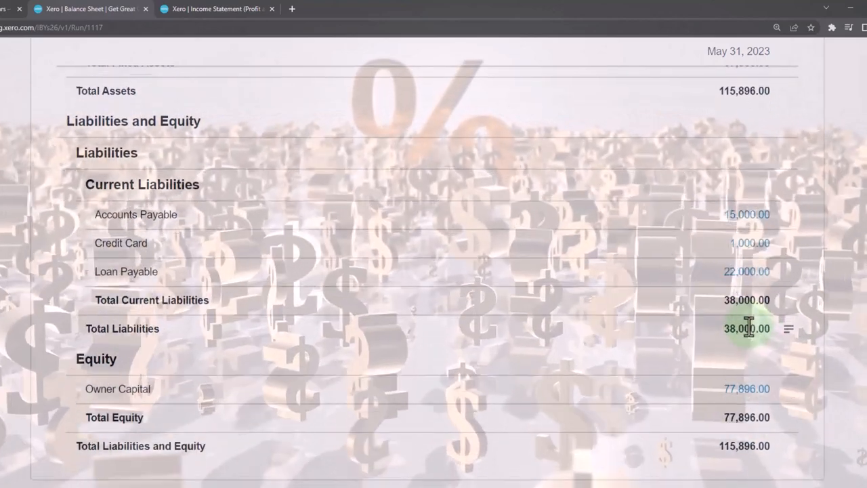